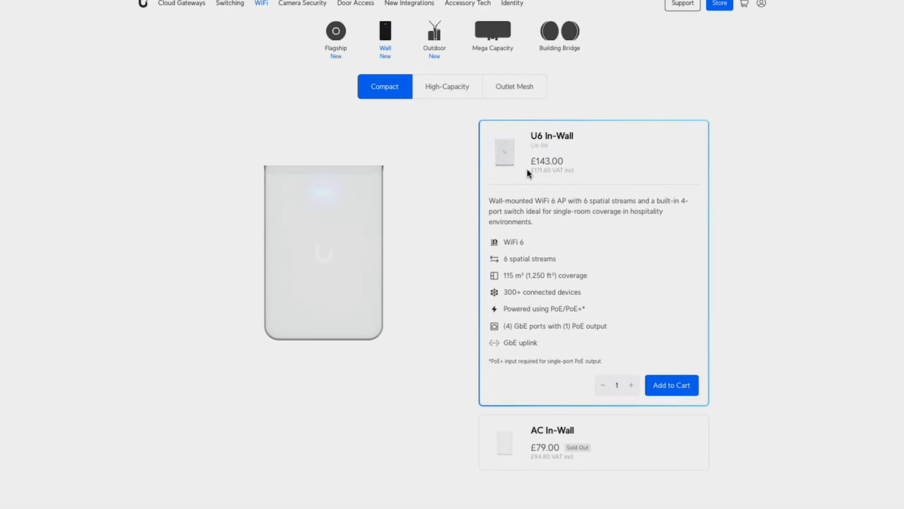
{"action": "mouse_move", "coordinate": [574, 184]}
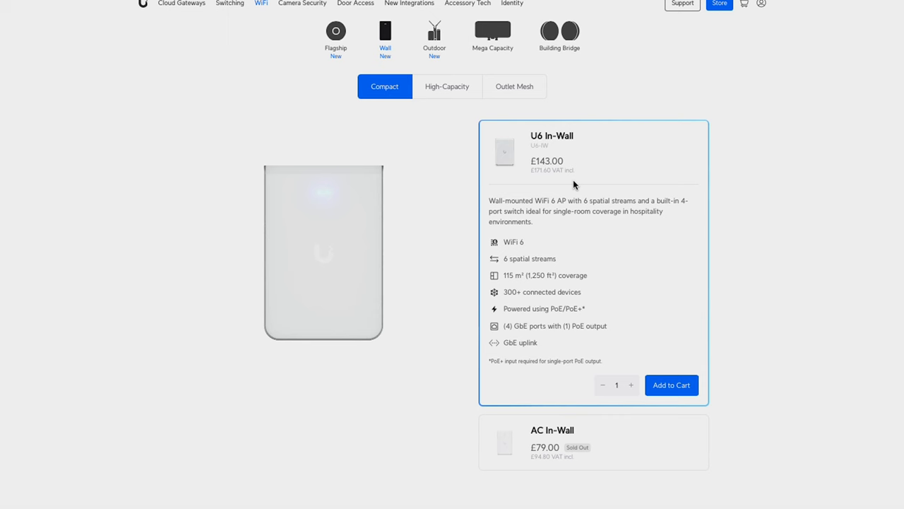
{"action": "mouse_move", "coordinate": [560, 175]}
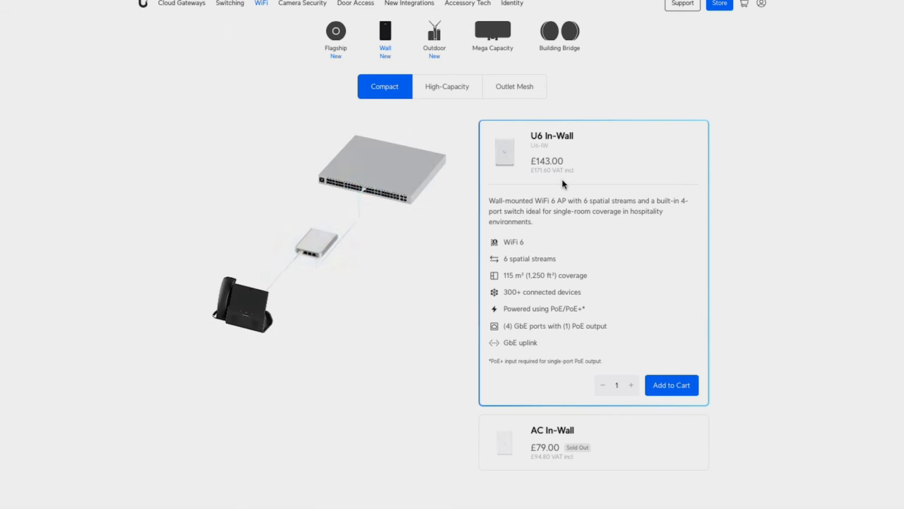
- Scroll the U6 In-Wall page to the product video and installation photos
{"action": "scroll", "scroll_direction": "down", "scroll_amount": 3}
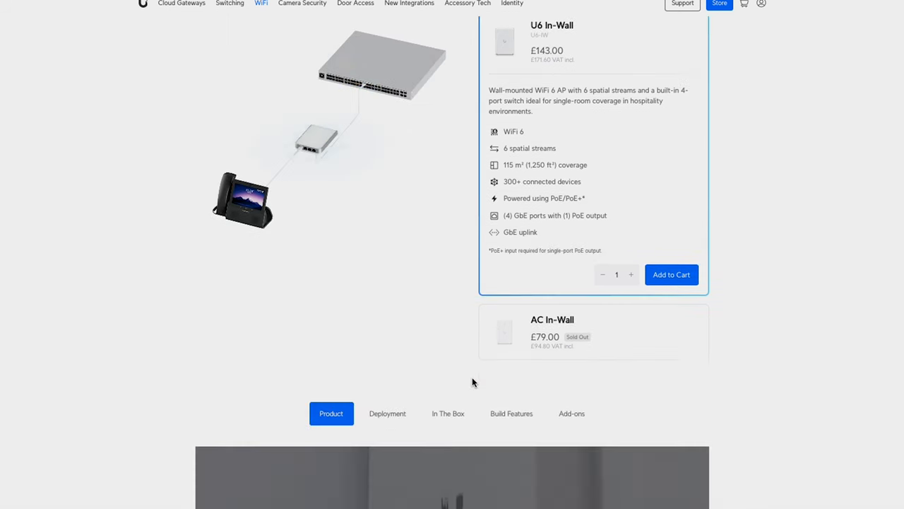
{"action": "scroll", "scroll_direction": "down", "scroll_amount": 3}
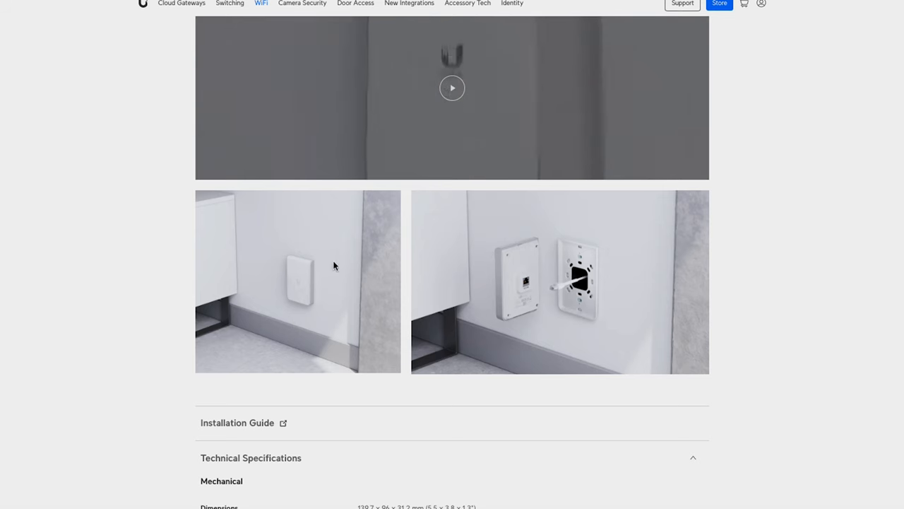
{"action": "scroll", "scroll_direction": "up", "scroll_amount": 3}
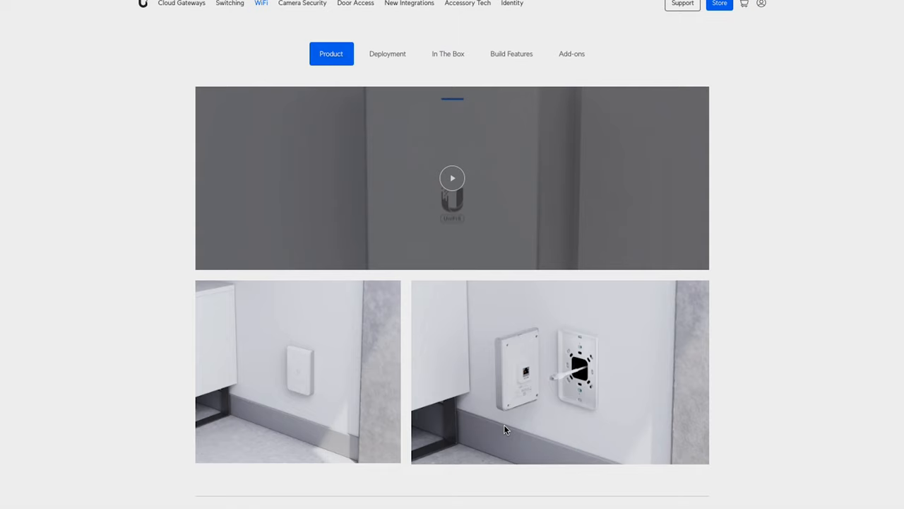
- Scroll the Technical Specifications to the Hardware table's 5 GHz MIMO and throughput rows
{"action": "scroll", "scroll_direction": "down", "scroll_amount": 3}
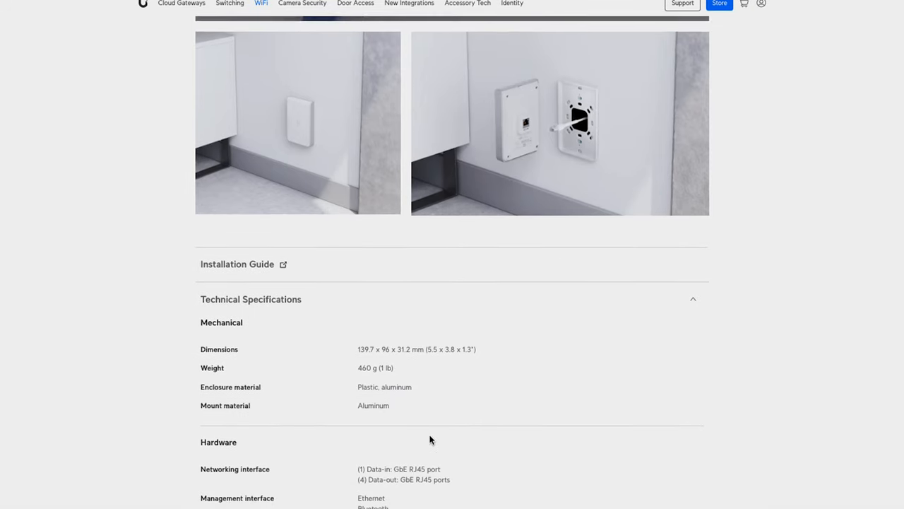
{"action": "scroll", "scroll_direction": "down", "scroll_amount": 3}
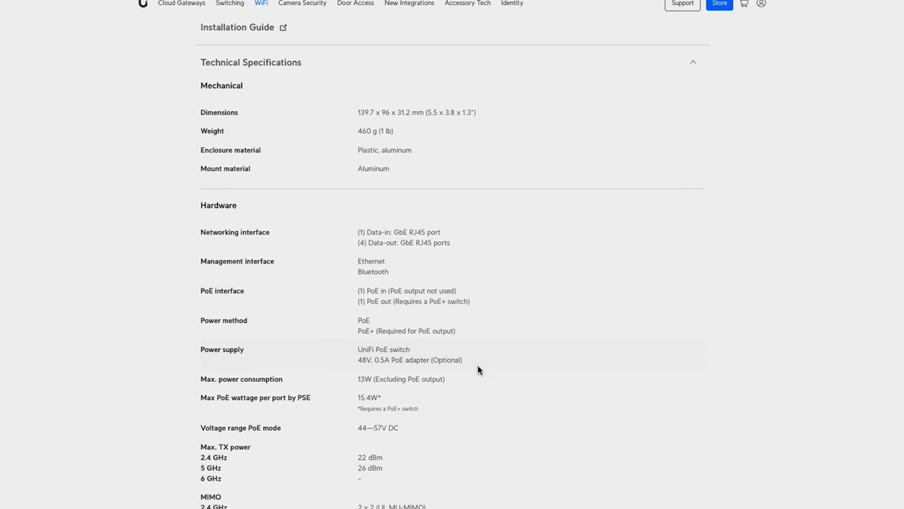
{"action": "scroll", "scroll_direction": "down", "scroll_amount": 3}
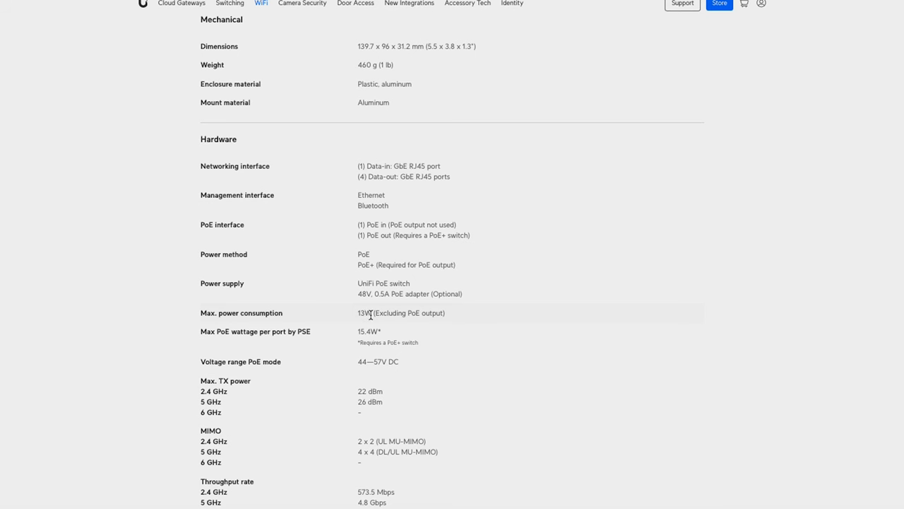
{"action": "scroll", "scroll_direction": "down", "scroll_amount": 3}
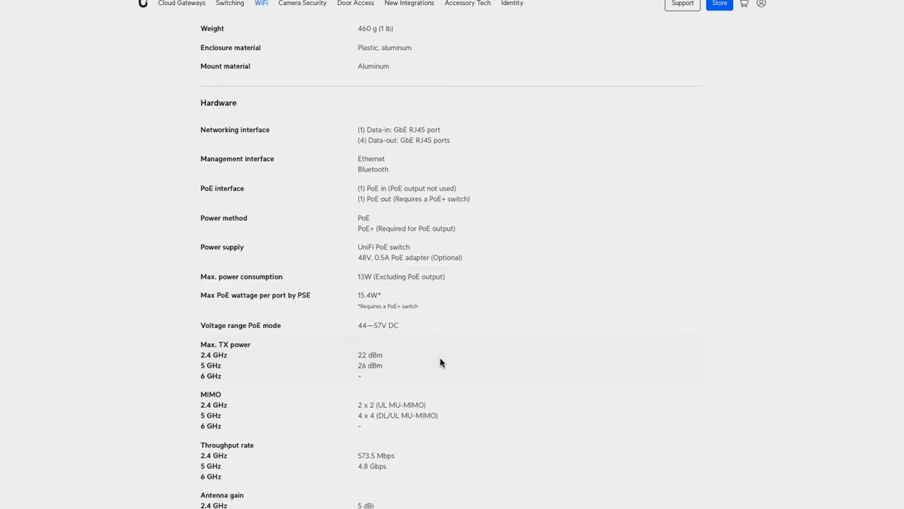
{"action": "scroll", "scroll_direction": "down", "scroll_amount": 3}
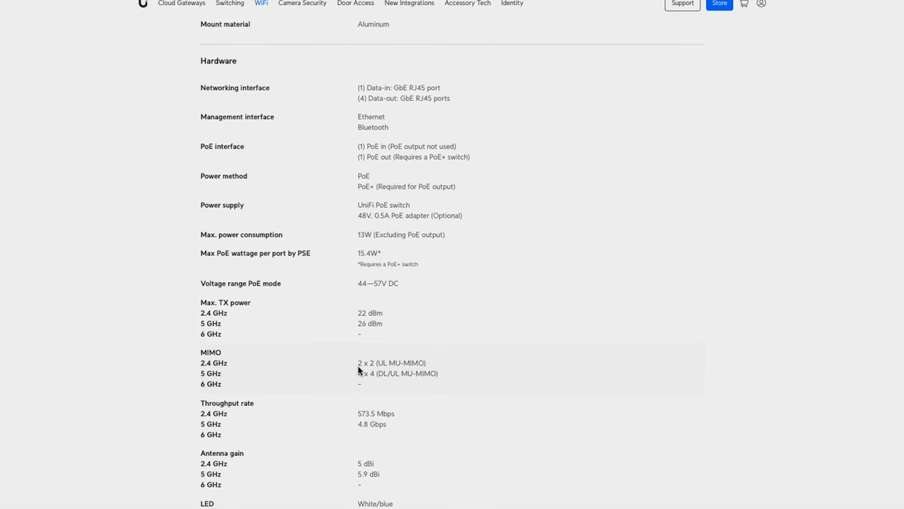
{"action": "mouse_move", "coordinate": [356, 367]}
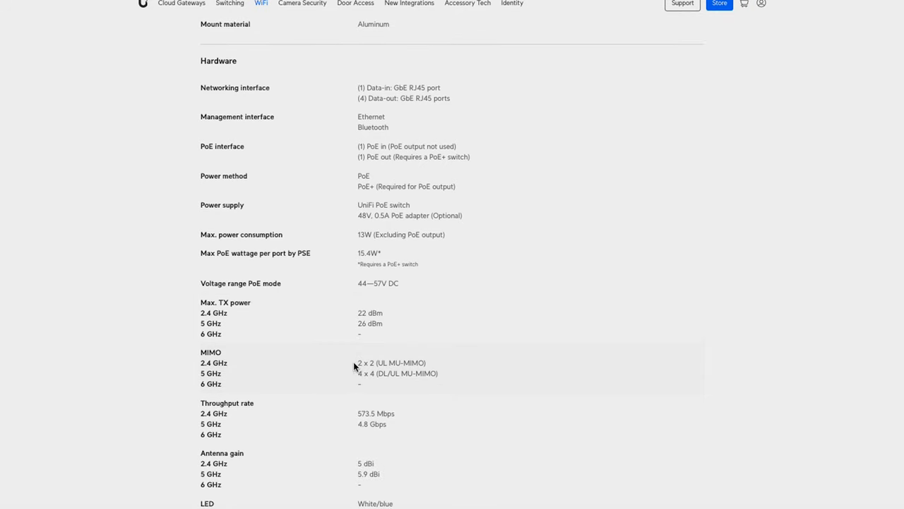
{"action": "mouse_move", "coordinate": [348, 373]}
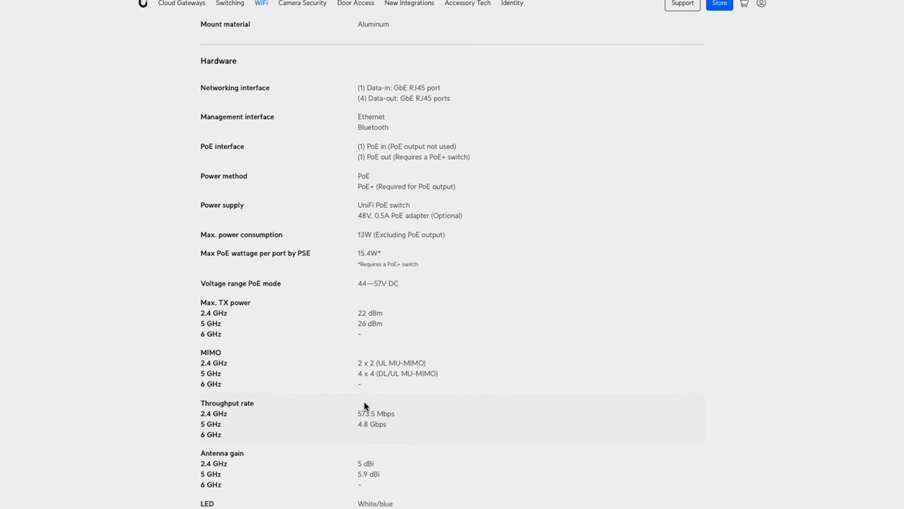
{"action": "mouse_move", "coordinate": [461, 379]}
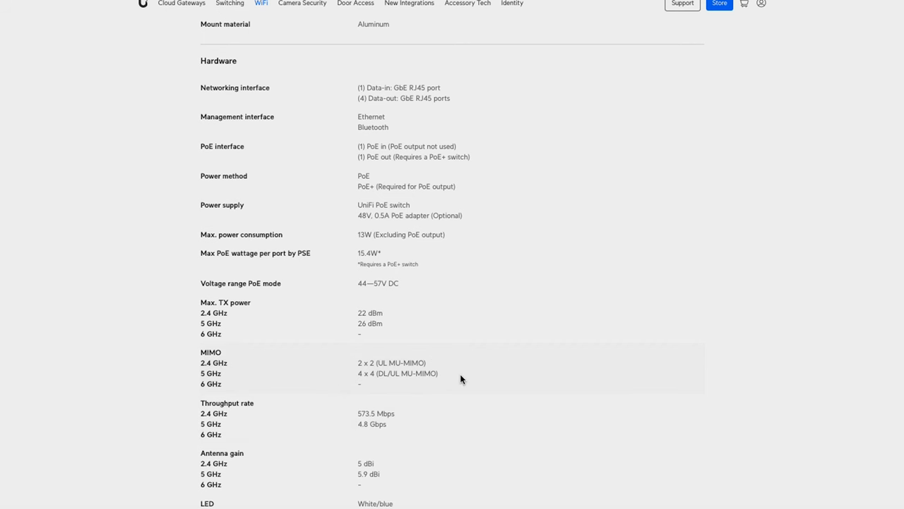
{"action": "scroll", "scroll_direction": "up", "scroll_amount": 3}
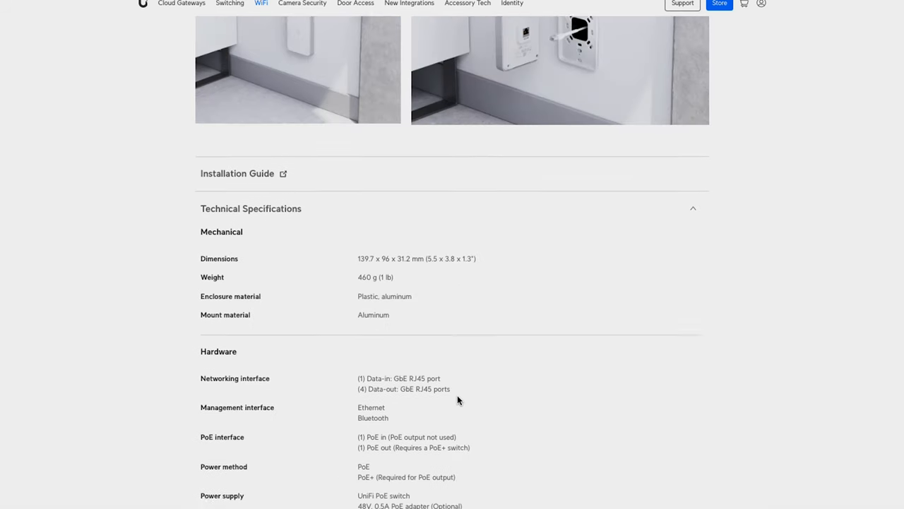
- Scroll back up to the U6 In-Wall product video and photos
{"action": "scroll", "scroll_direction": "up", "scroll_amount": 3}
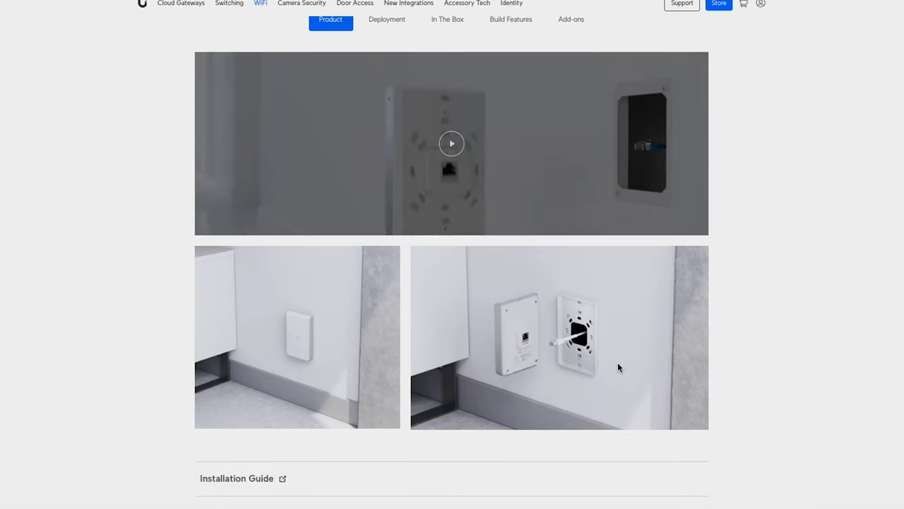
- Expand the U7 Pro Wall card in the High-Capacity wall access points
{"action": "scroll", "scroll_direction": "up", "scroll_amount": 3}
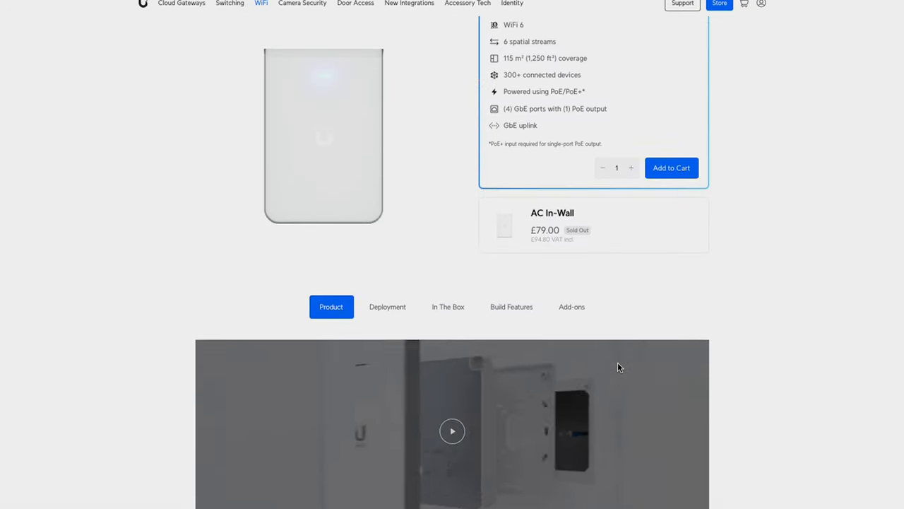
{"action": "scroll", "scroll_direction": "up", "scroll_amount": 3}
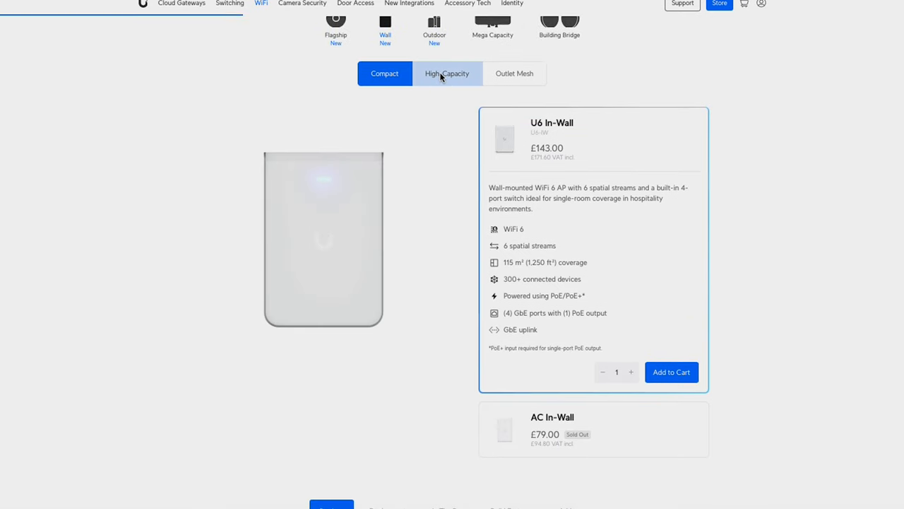
{"action": "left_click", "coordinate": [447, 73]}
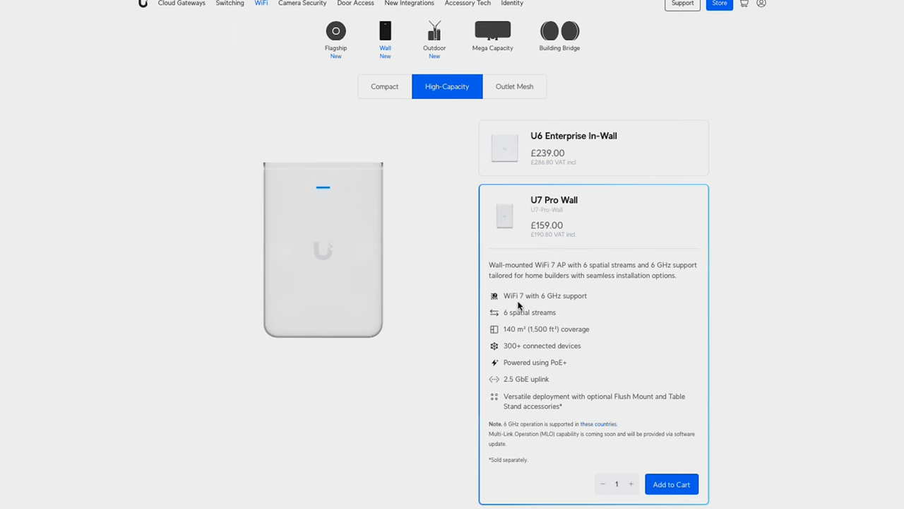
{"action": "mouse_move", "coordinate": [520, 206]}
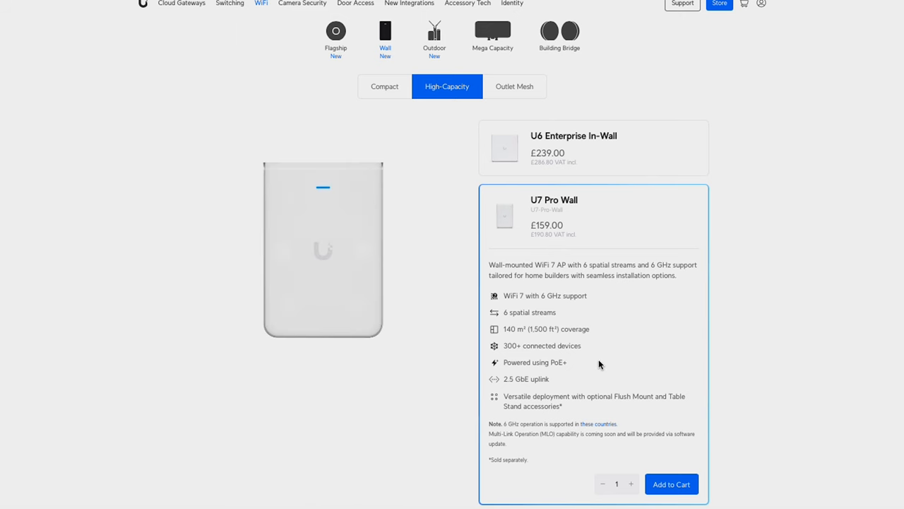
{"action": "mouse_move", "coordinate": [609, 353]}
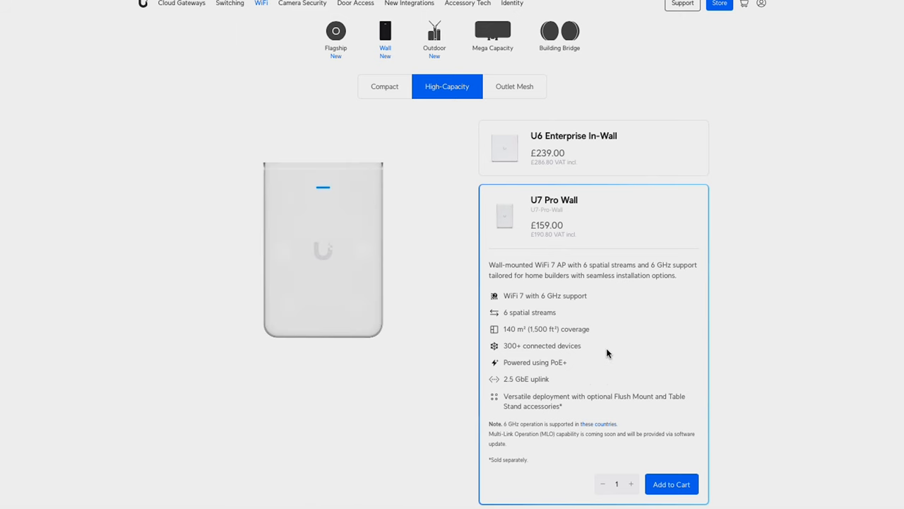
- Expand the U6 Enterprise In-Wall card and scroll through its specifications
{"action": "left_click", "coordinate": [594, 147]}
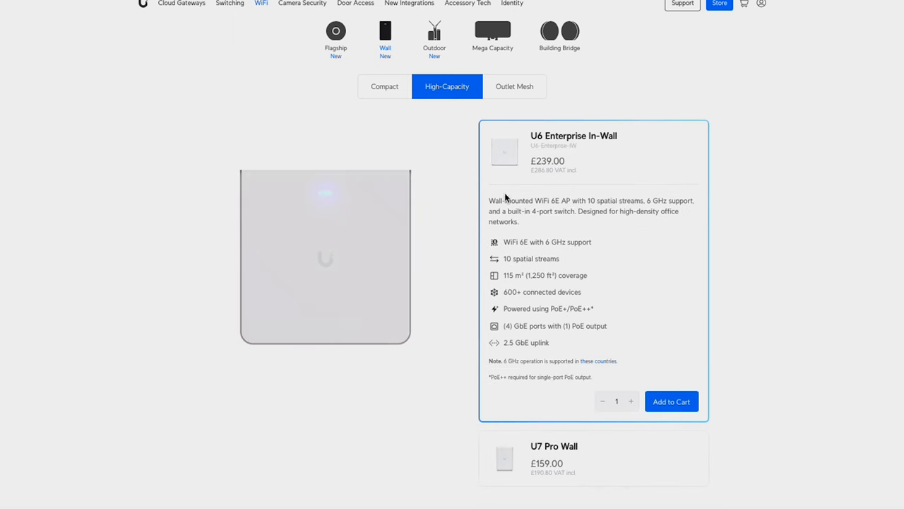
{"action": "mouse_move", "coordinate": [511, 291]}
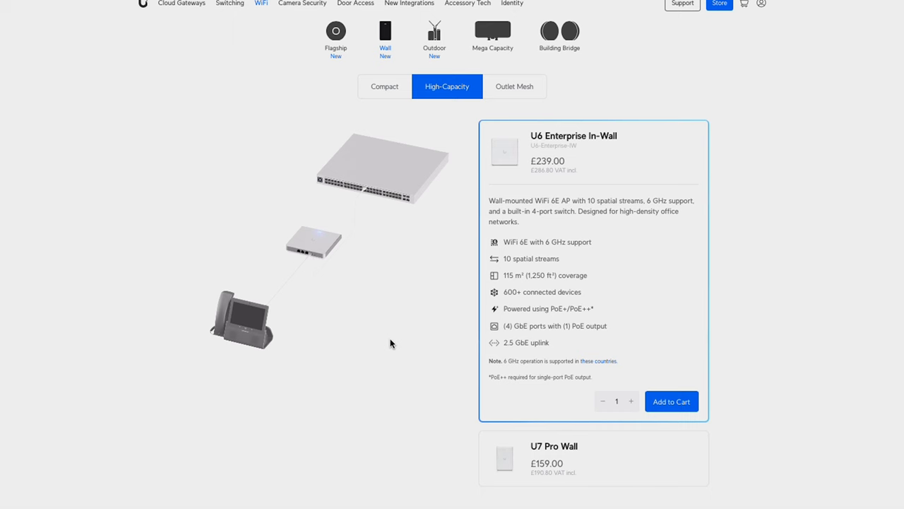
{"action": "mouse_move", "coordinate": [563, 182]}
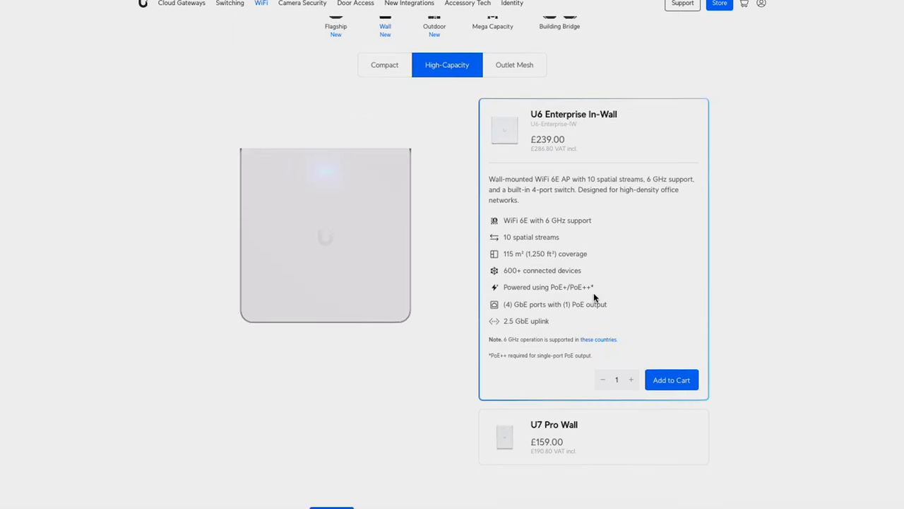
{"action": "scroll", "scroll_direction": "down", "scroll_amount": 3}
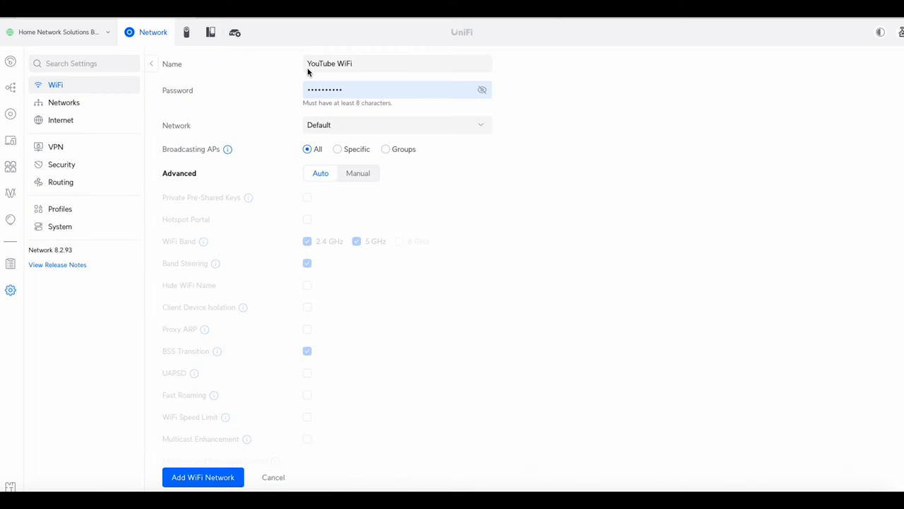
{"action": "mouse_move", "coordinate": [339, 238]}
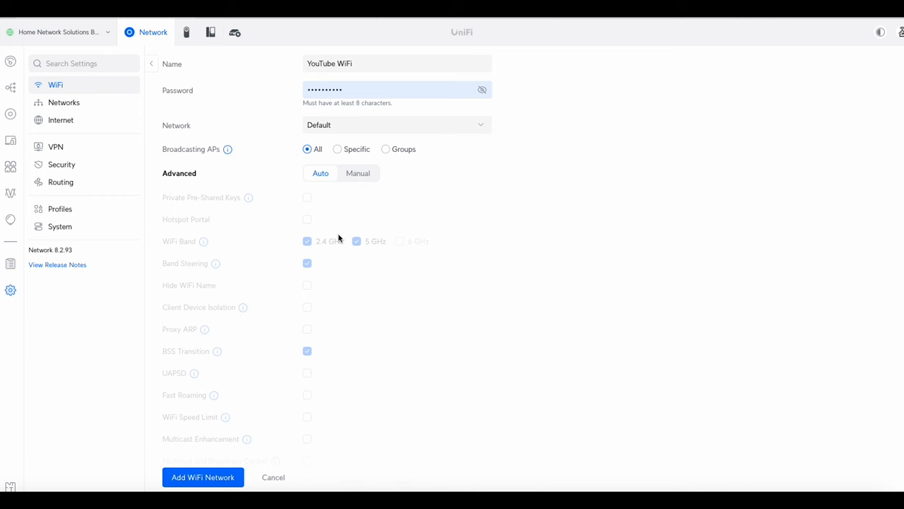
{"action": "mouse_move", "coordinate": [429, 267]}
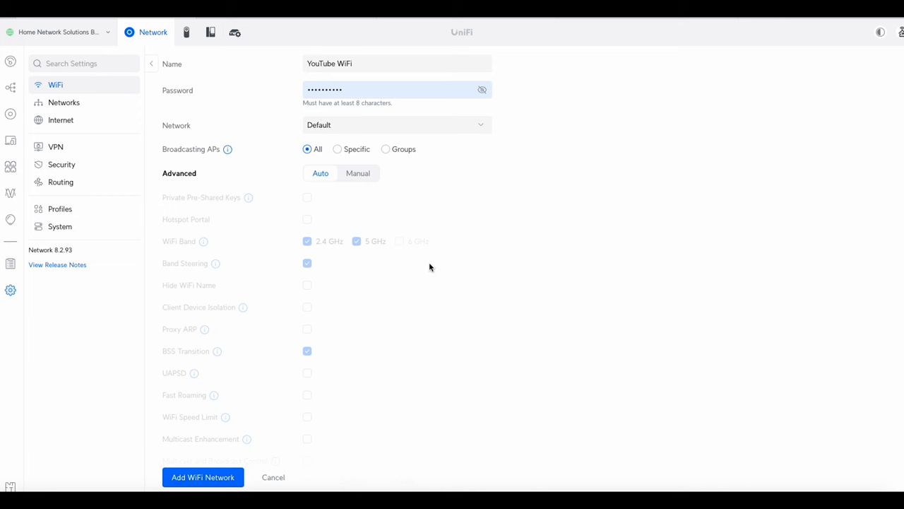
{"action": "mouse_move", "coordinate": [427, 196]}
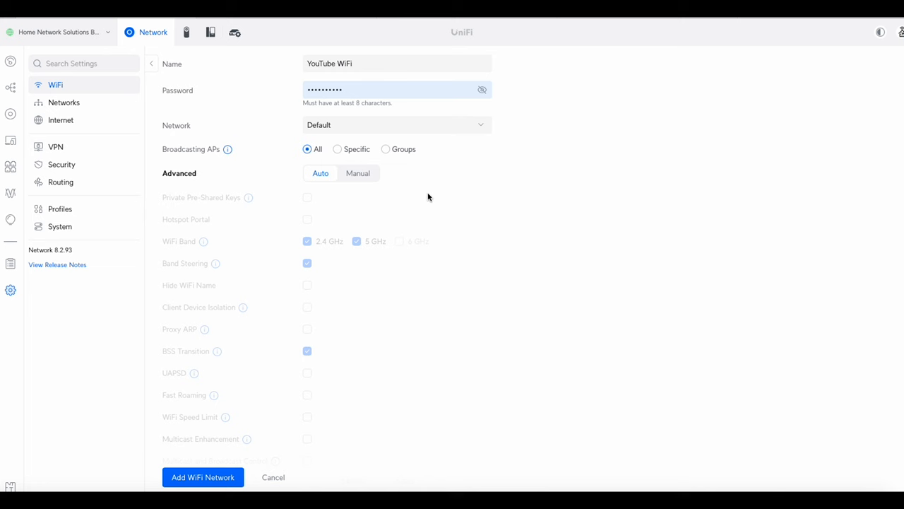
{"action": "mouse_move", "coordinate": [483, 192]}
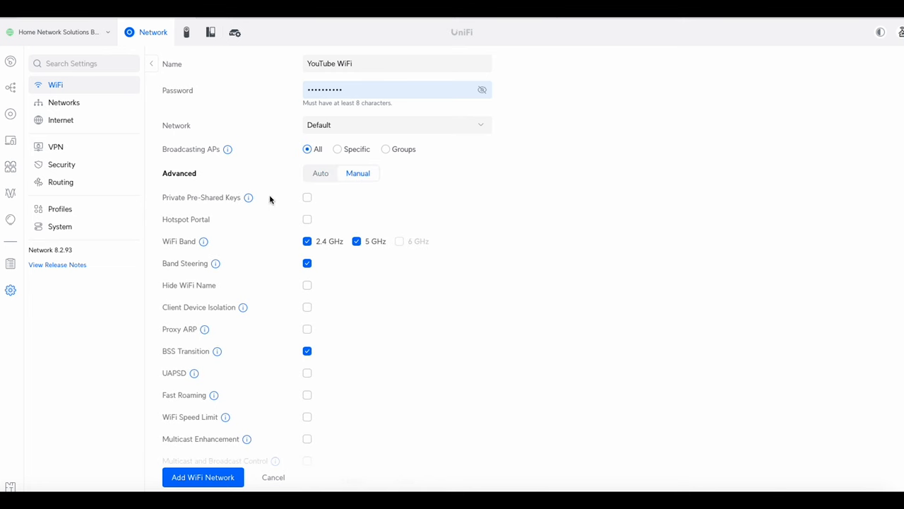
- Uncheck the 2.4 GHz band and add the YouTube WiFi network on 5 GHz only
{"action": "left_click", "coordinate": [306, 240]}
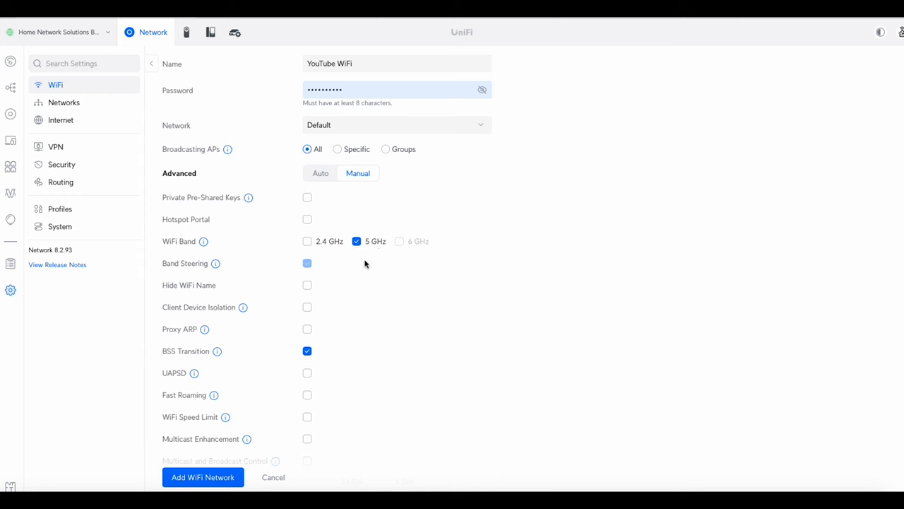
{"action": "mouse_move", "coordinate": [360, 269]}
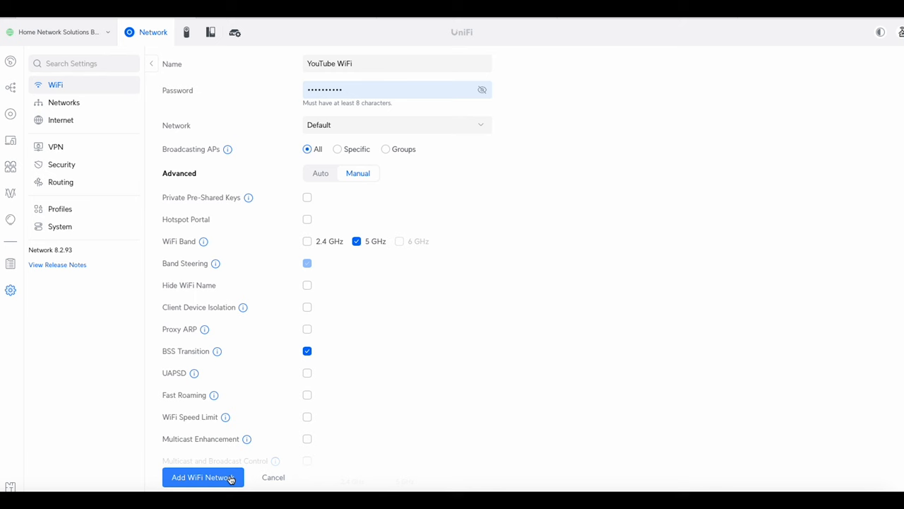
{"action": "left_click", "coordinate": [204, 478]}
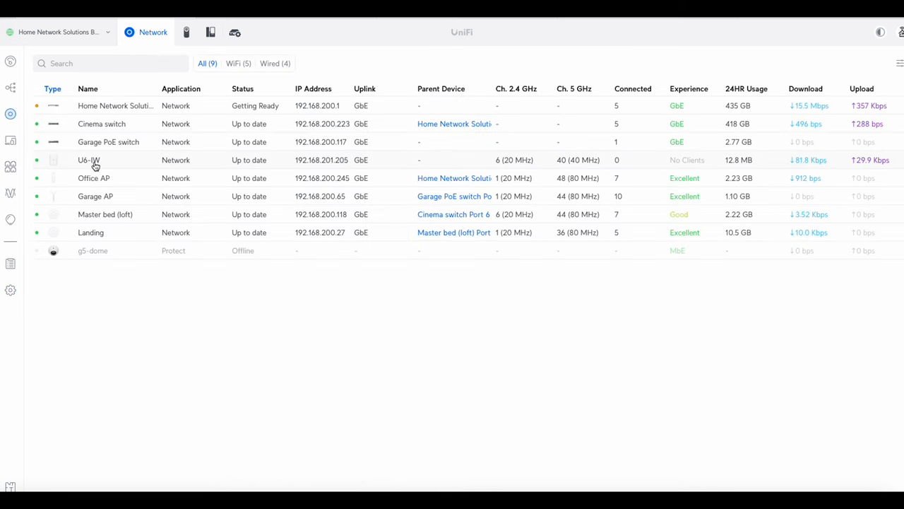
- In the U6-IW radio settings, select 80 for the 5 GHz channel width
{"action": "left_click", "coordinate": [89, 160]}
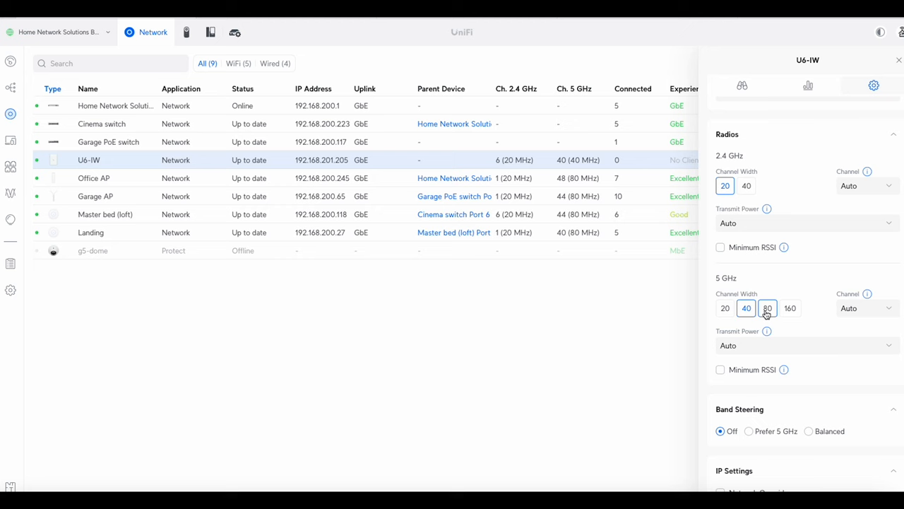
{"action": "left_click", "coordinate": [767, 308]}
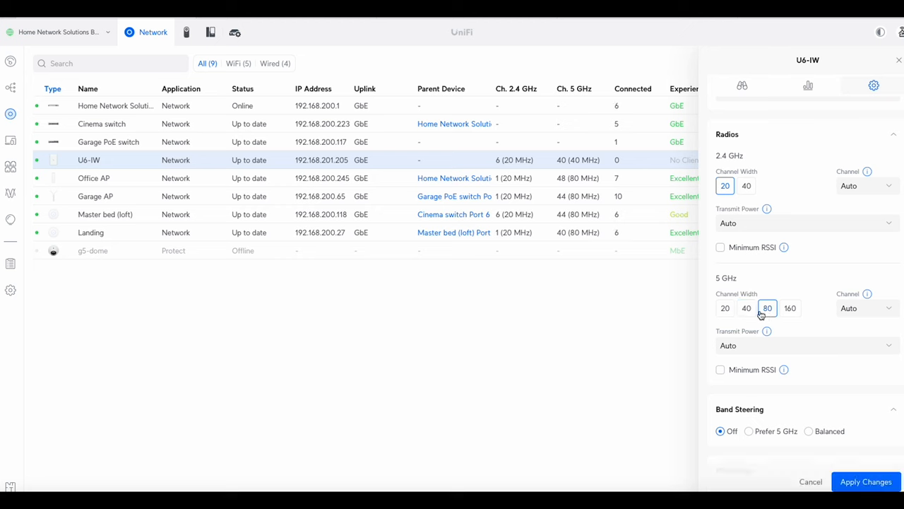
{"action": "left_click", "coordinate": [746, 308]}
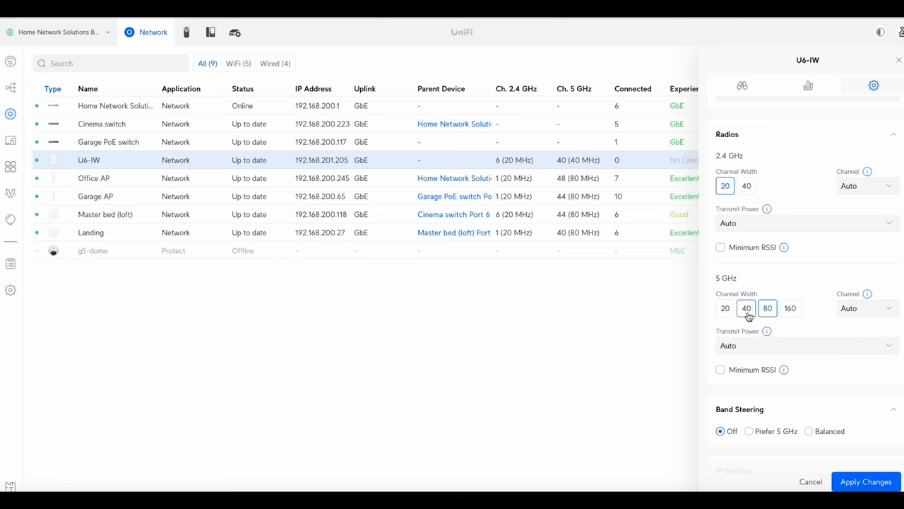